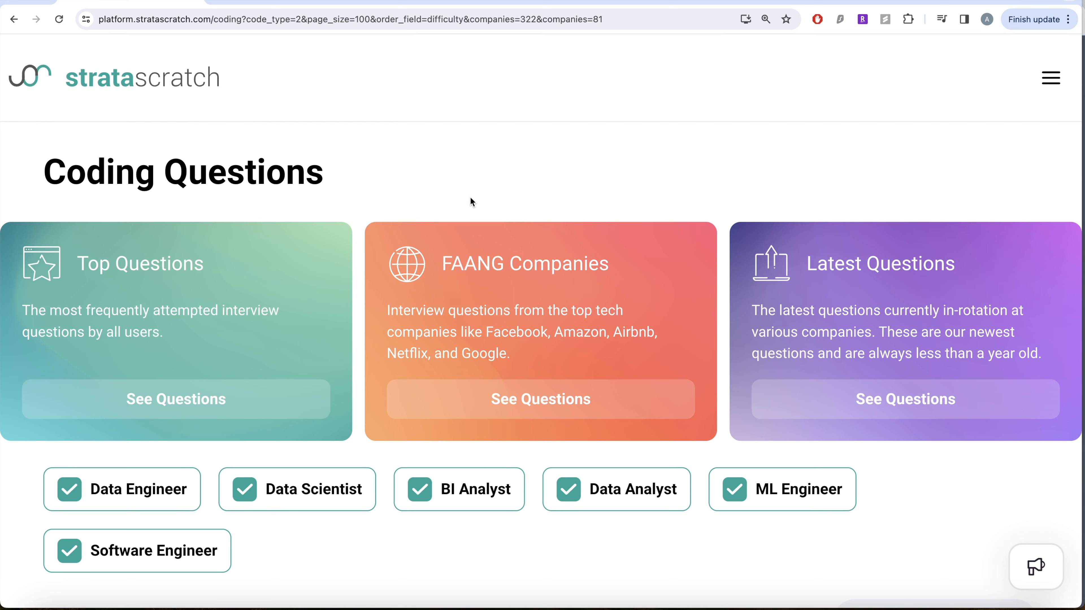
{"action": "mouse_move", "coordinate": [410, 287]}
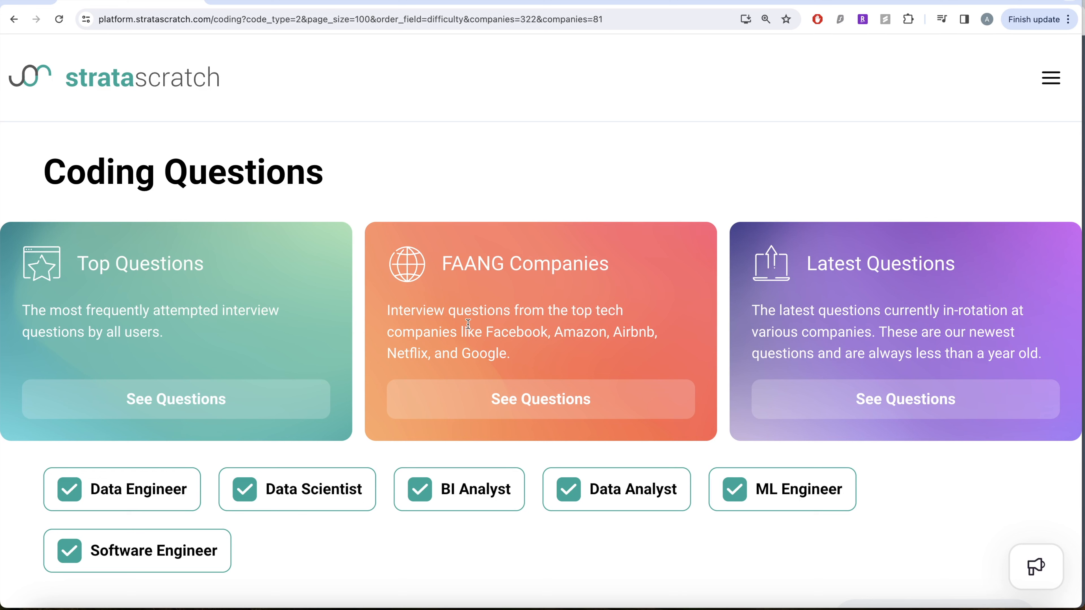
{"action": "mouse_move", "coordinate": [459, 398]}
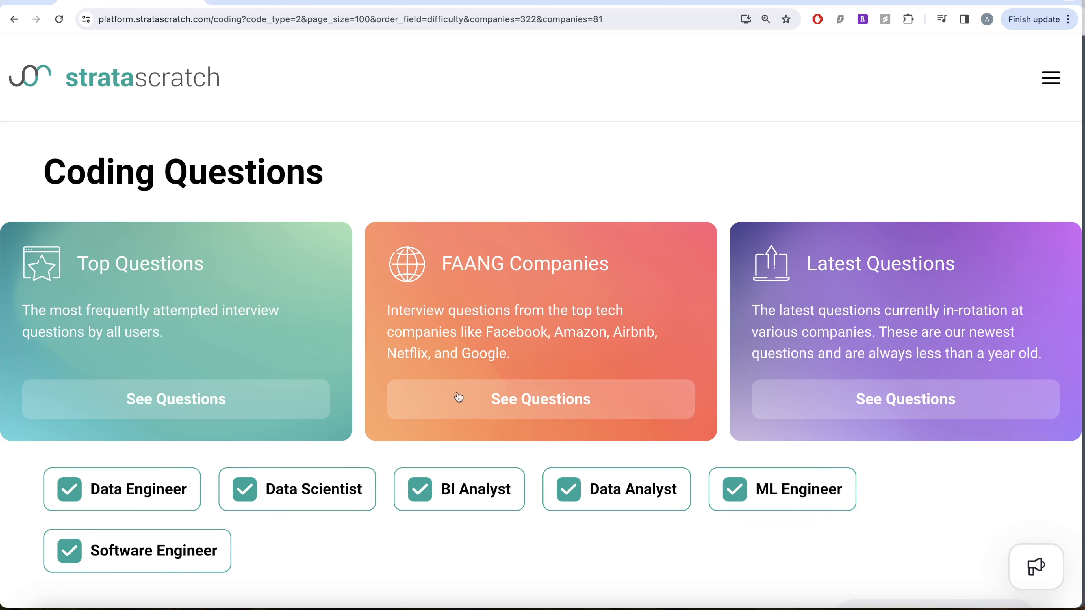
{"action": "mouse_move", "coordinate": [529, 459]}
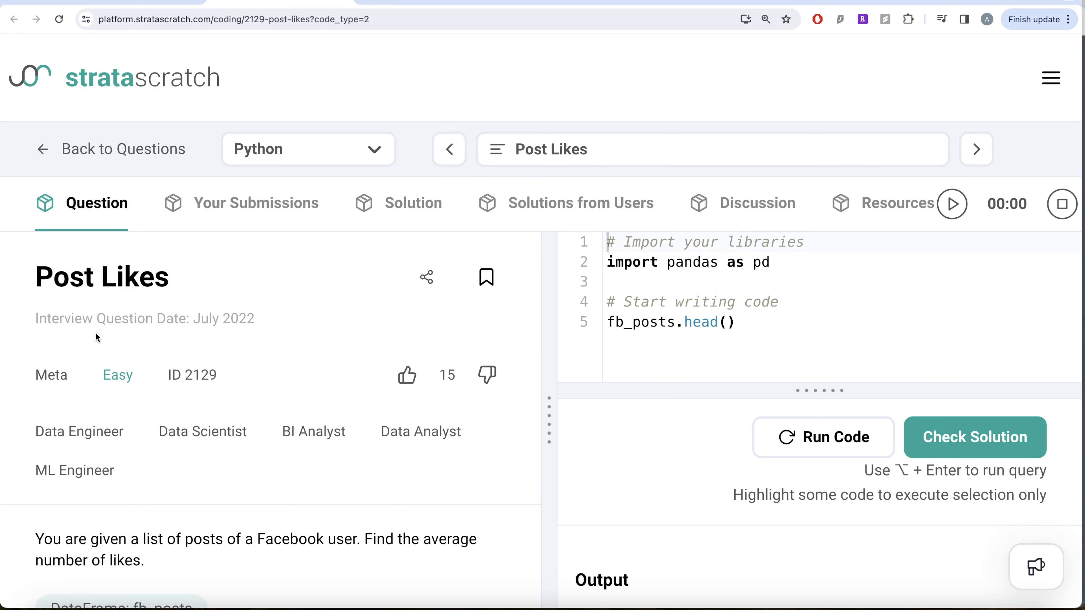
{"action": "mouse_move", "coordinate": [57, 415]}
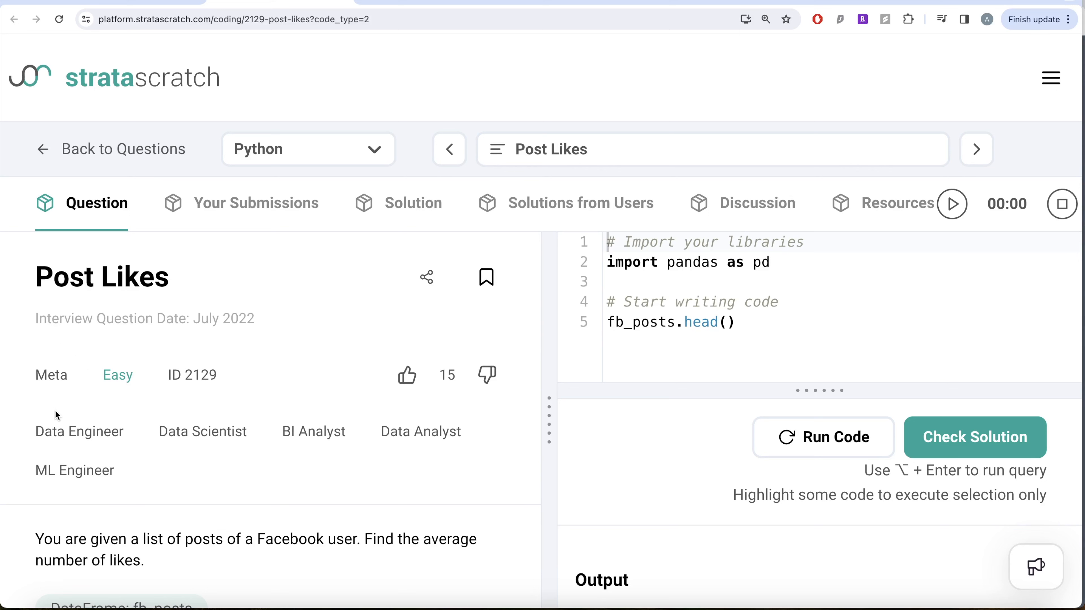
{"action": "mouse_move", "coordinate": [275, 437]}
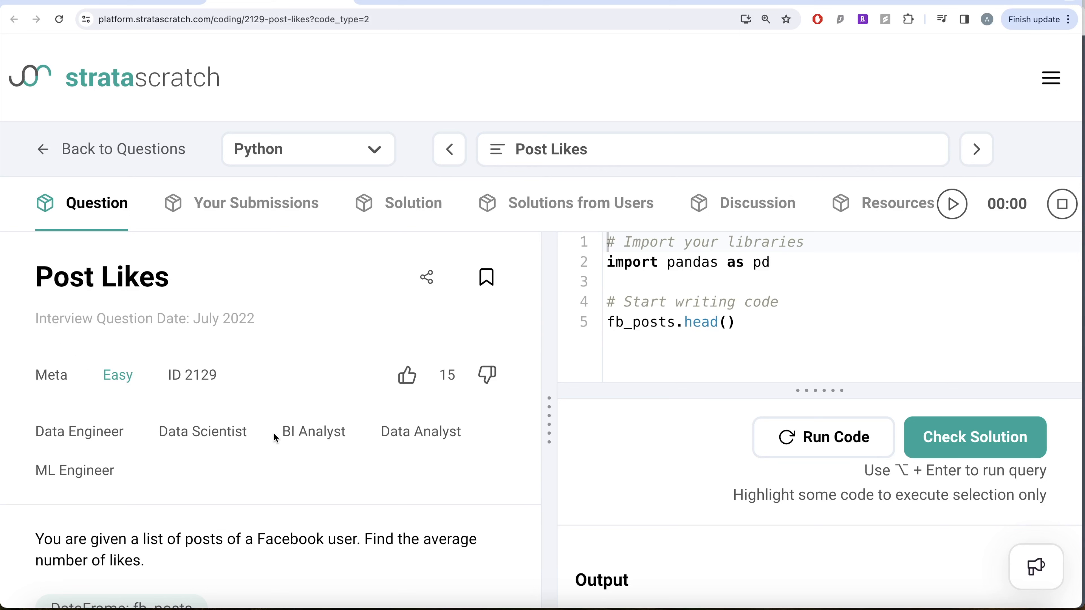
{"action": "mouse_move", "coordinate": [73, 484]}
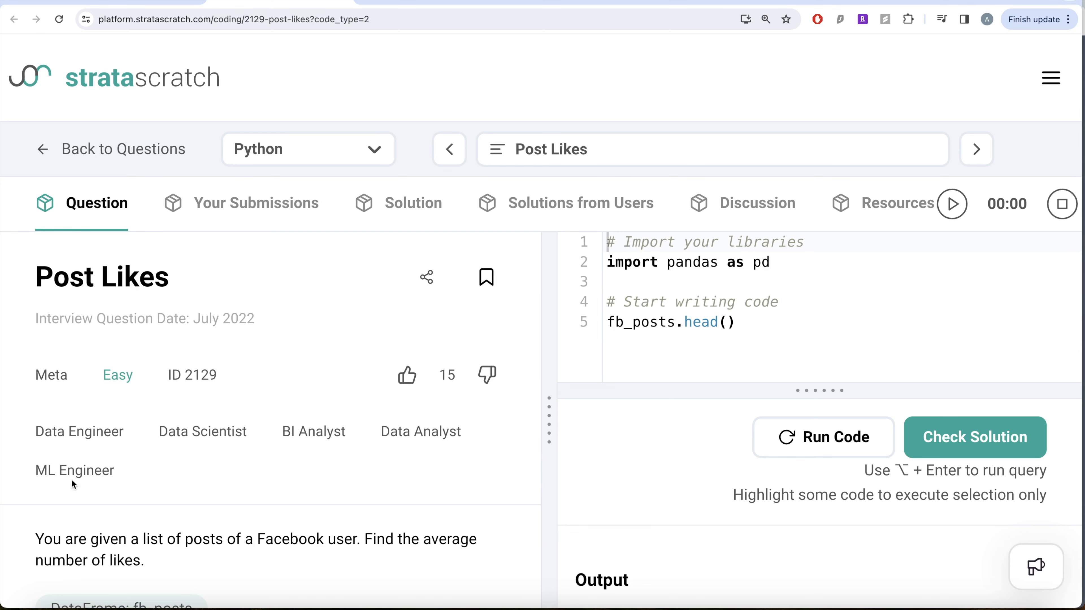
Scroll the Question tab down to the fb_posts schema: post_id, post_date, no_of_likes
{"action": "scroll", "scroll_direction": "down", "scroll_amount": 3}
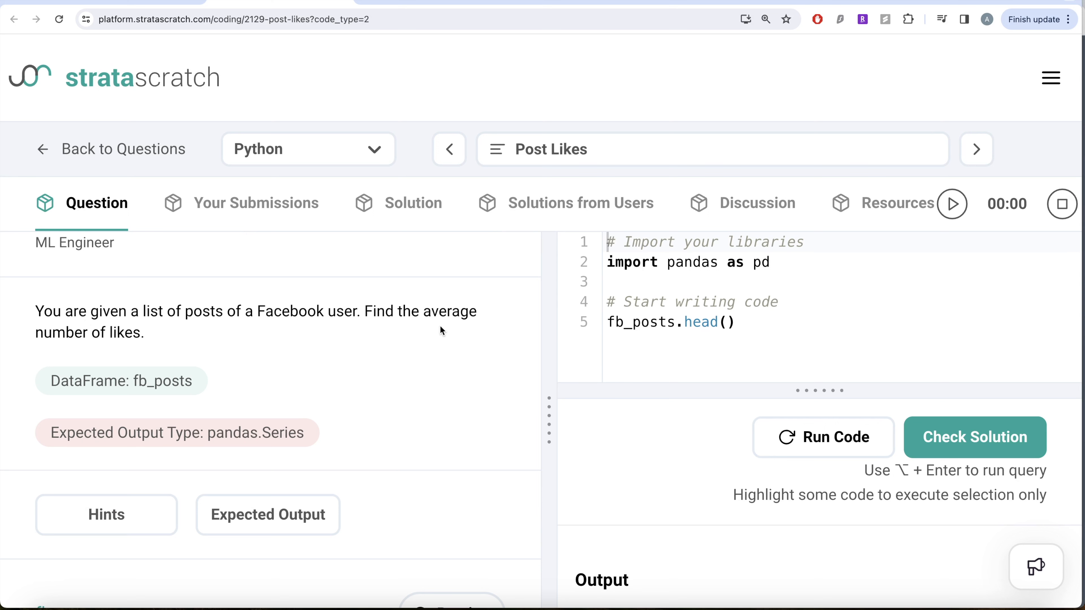
{"action": "mouse_move", "coordinate": [141, 332]}
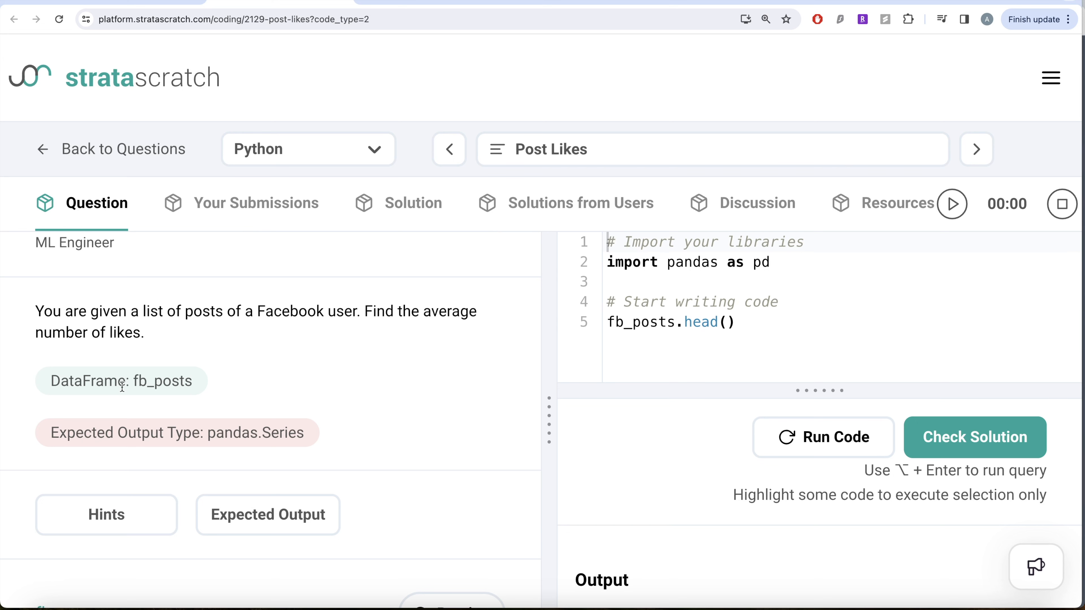
{"action": "left_click", "coordinate": [268, 514]}
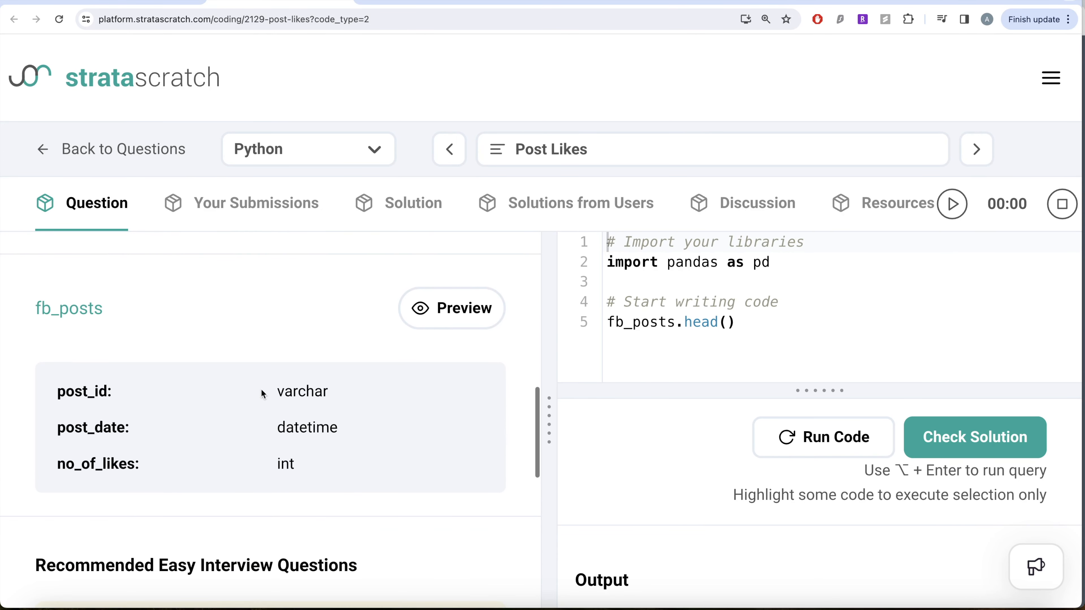
{"action": "mouse_move", "coordinate": [452, 308]}
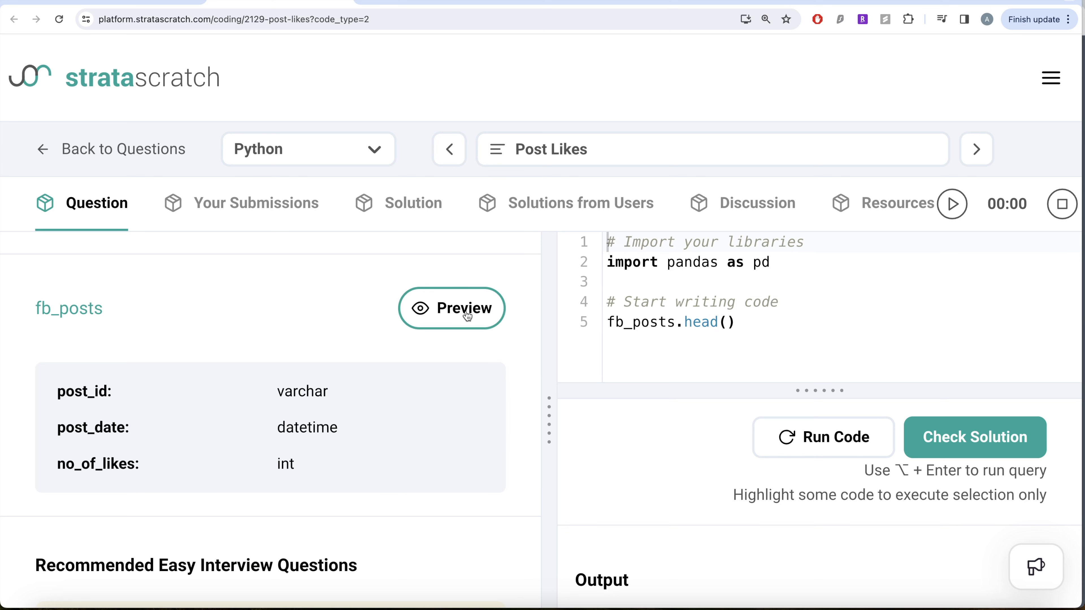
Preview sample rows of fb_posts, e.g. P001 with 20 likes and P003 with 55
{"action": "left_click", "coordinate": [452, 308]}
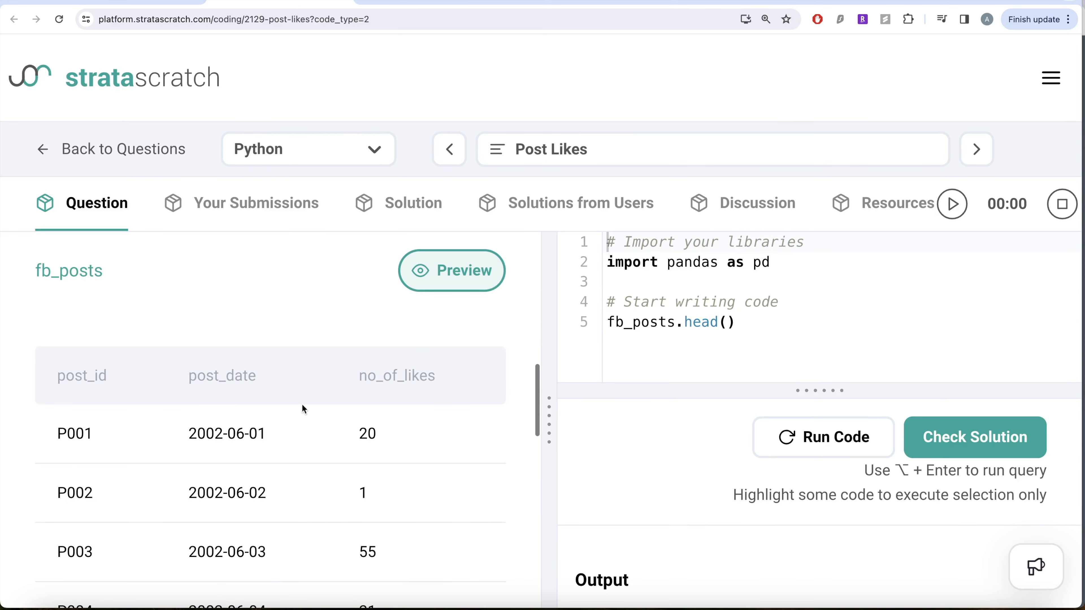
{"action": "mouse_move", "coordinate": [484, 361]}
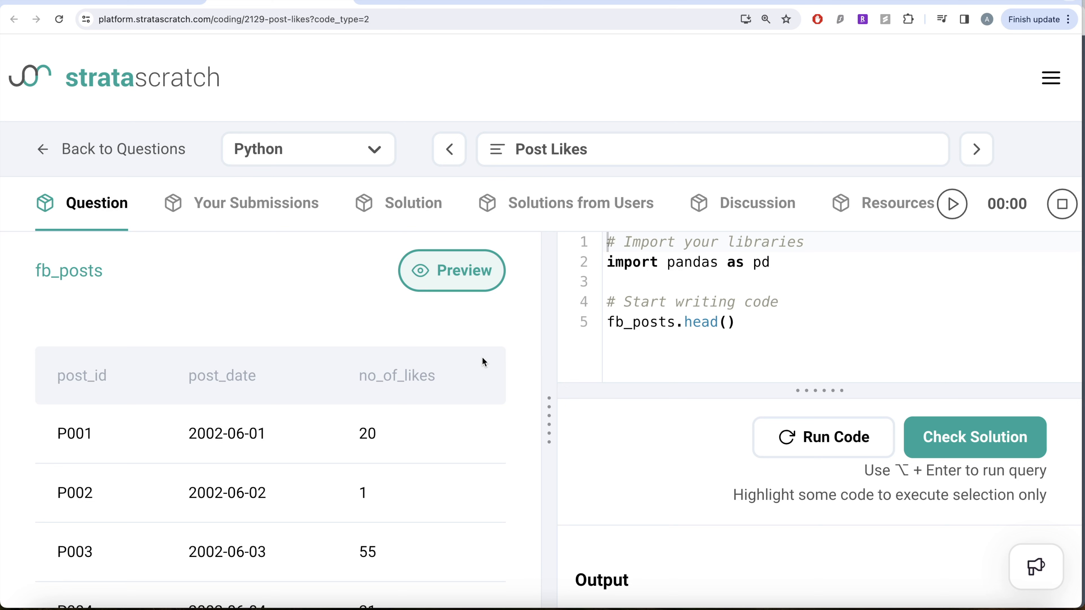
{"action": "mouse_move", "coordinate": [342, 385]}
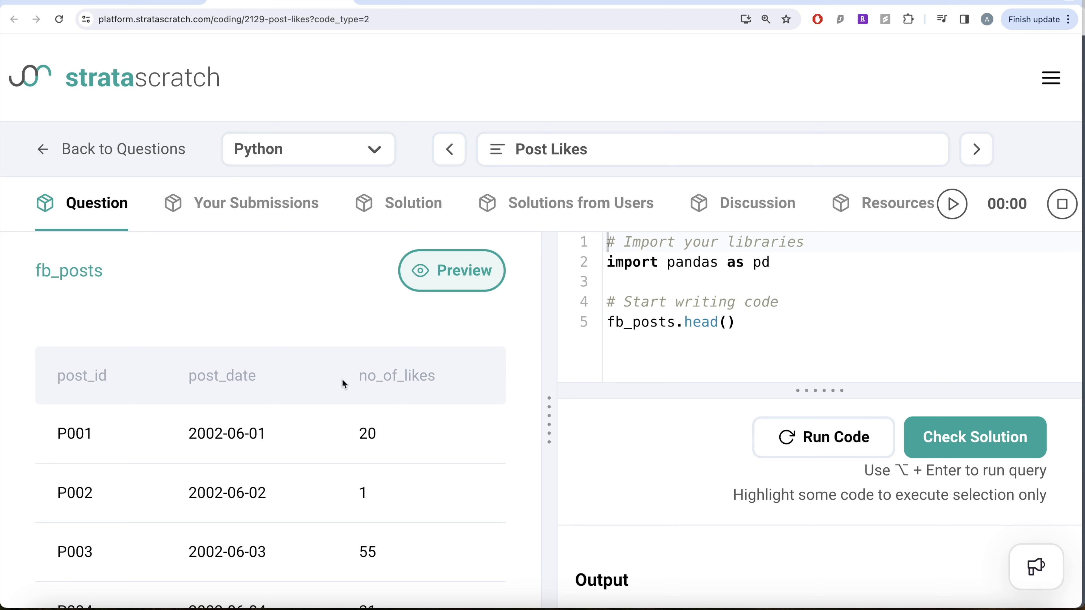
{"action": "mouse_move", "coordinate": [544, 356]}
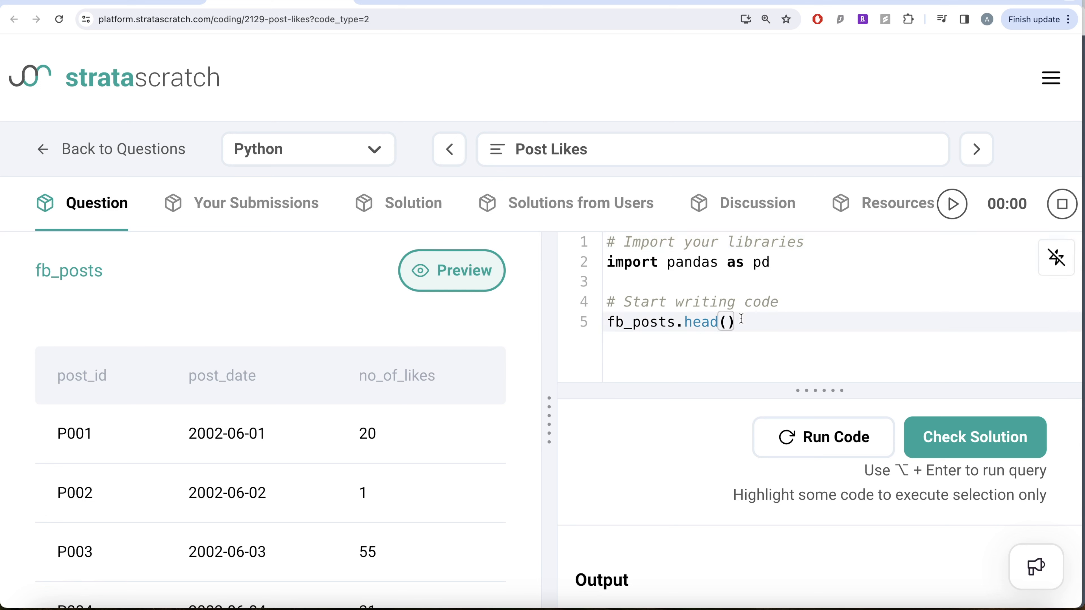
Replace .head() so the code reads fb_posts['no_of_likes'].mean()
{"action": "key", "text": "Backspace"}
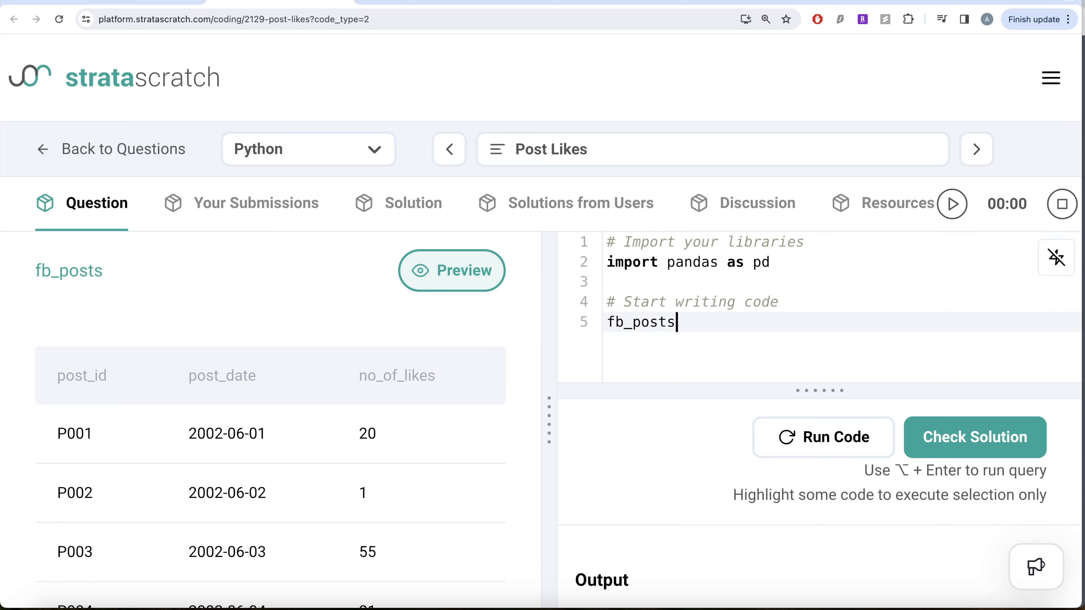
{"action": "type", "text": "[]"}
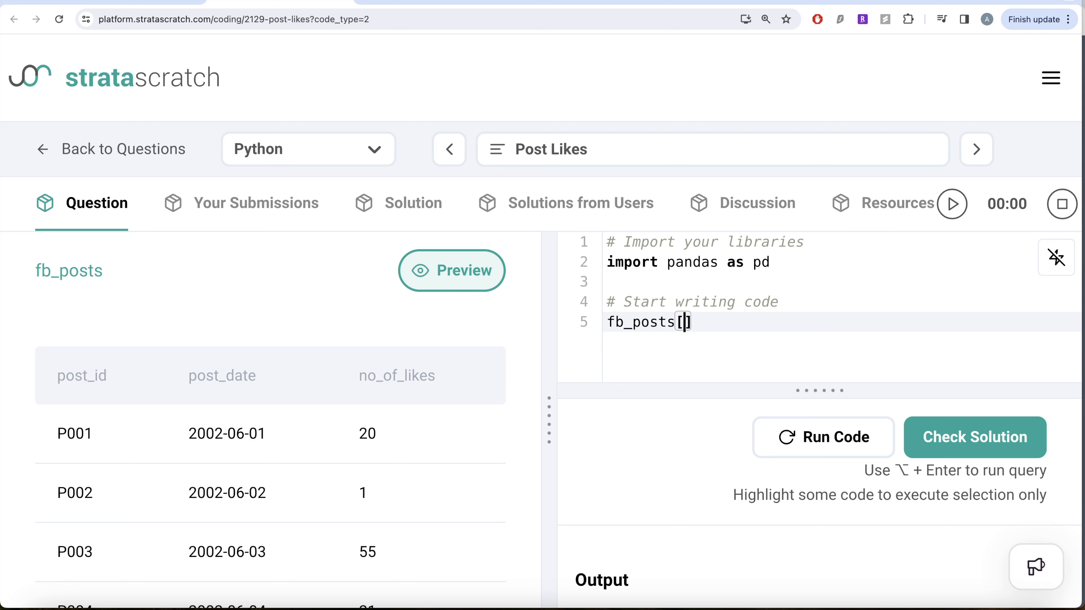
{"action": "type", "text": "'"}
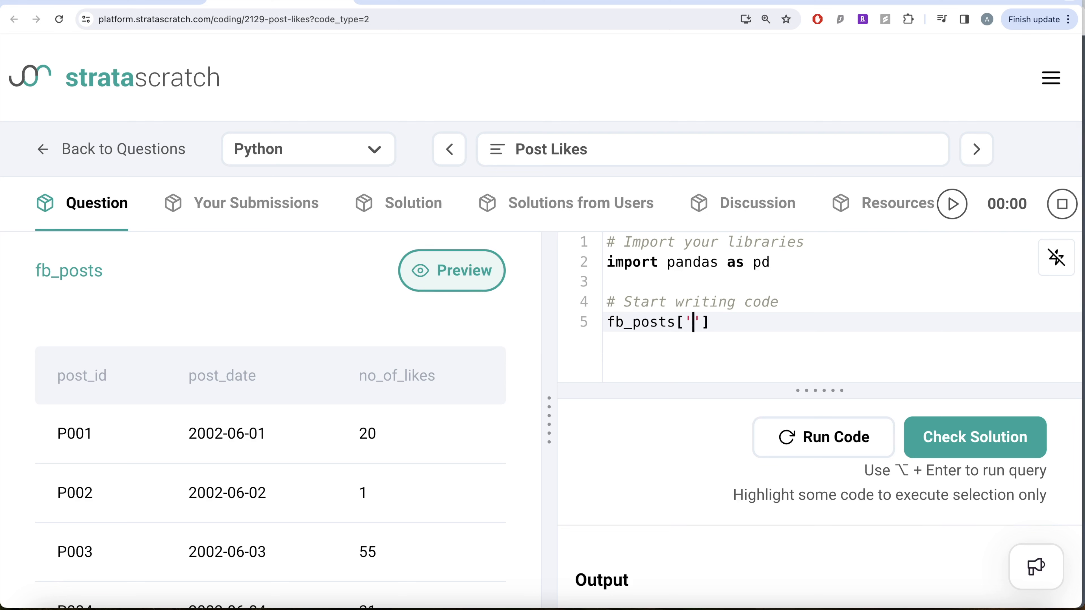
{"action": "type", "text": "no_of"}
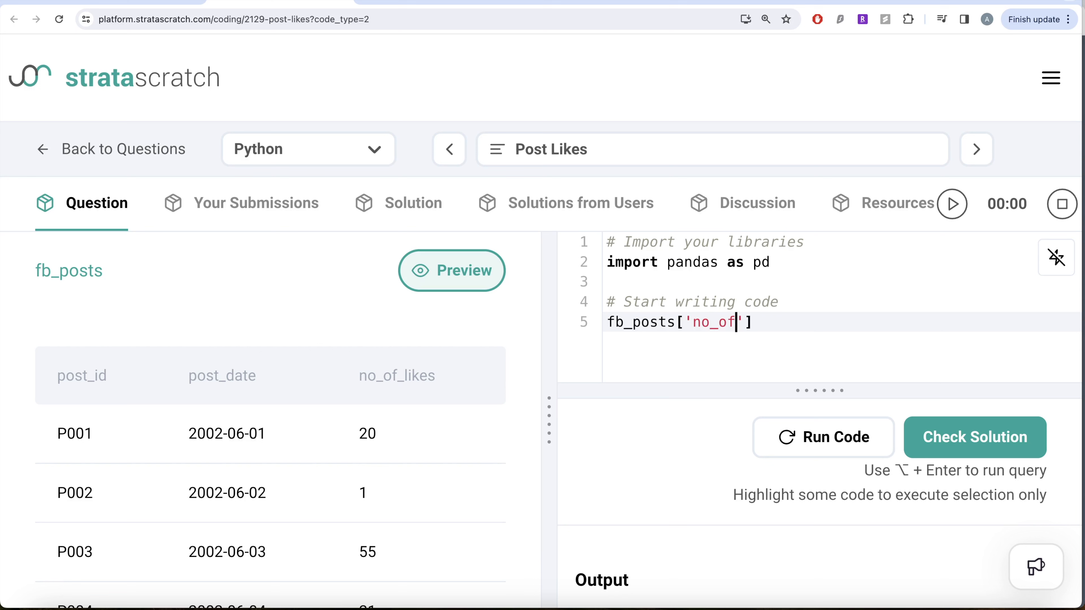
{"action": "type", "text": "_likes"}
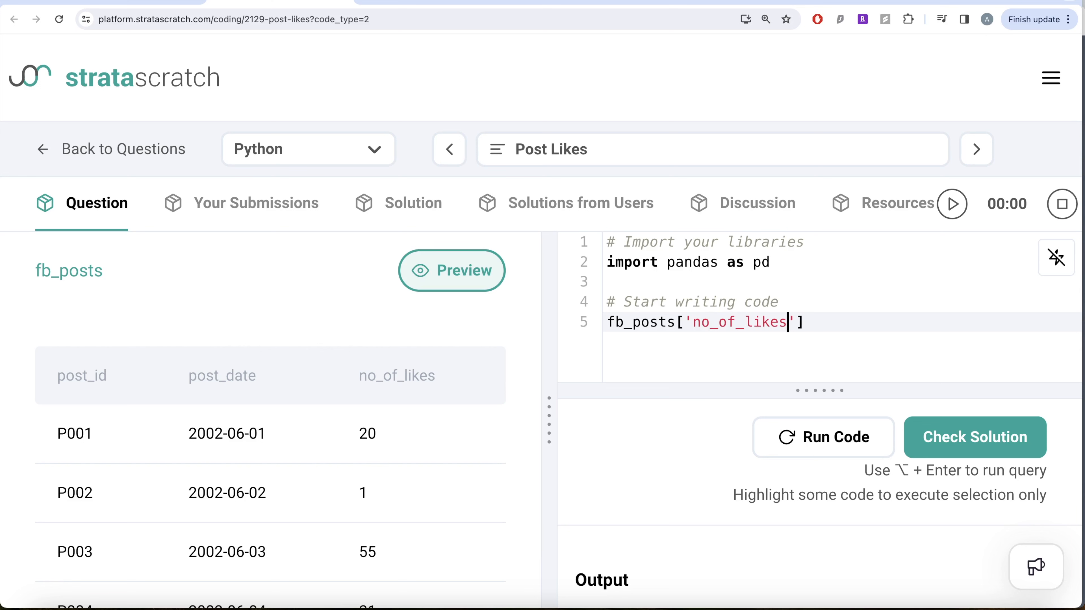
{"action": "type", "text": ".m"}
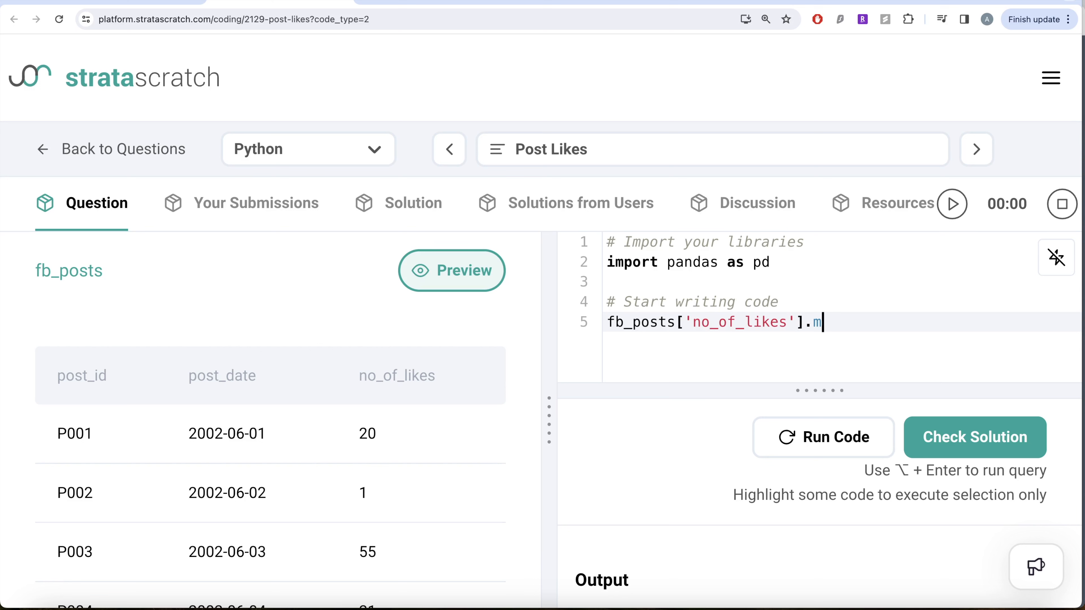
{"action": "type", "text": "ean()"}
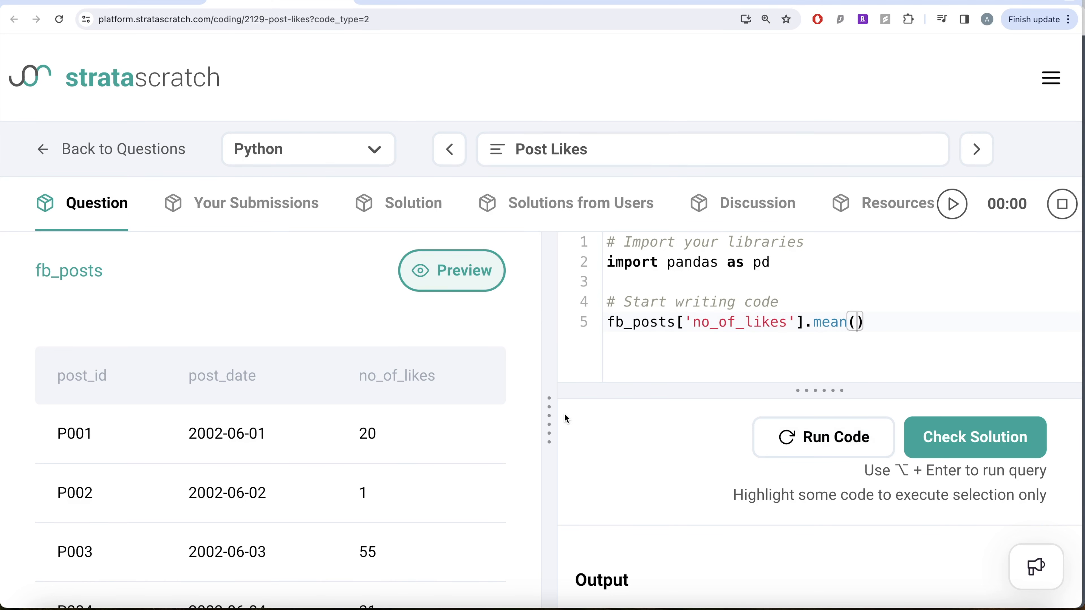
{"action": "left_click", "coordinate": [823, 437]}
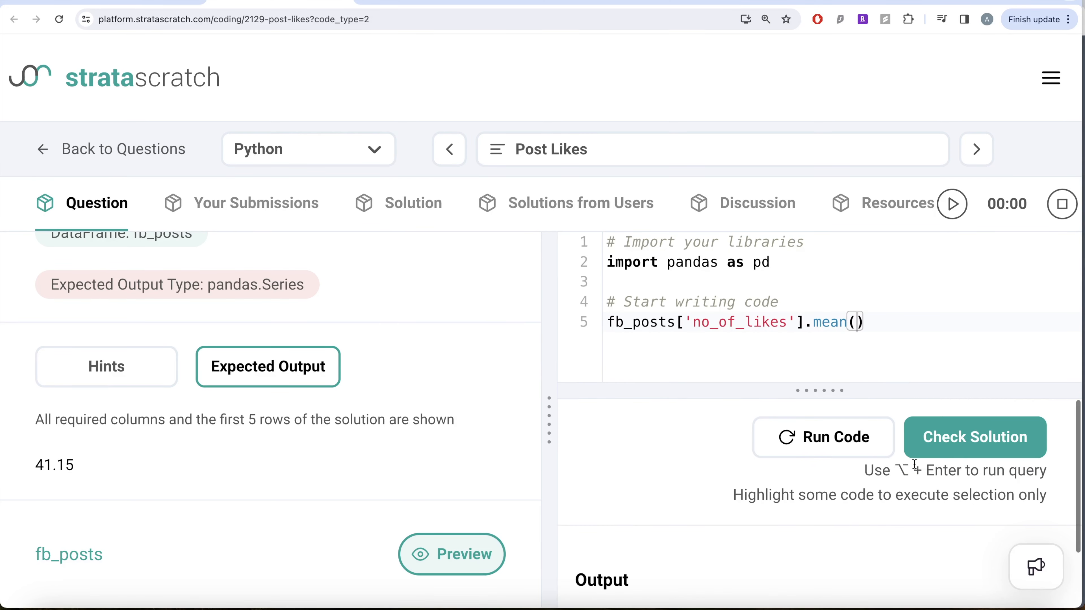
Run the code and confirm the output 41.15 matches the expected output
{"action": "left_click", "coordinate": [823, 437]}
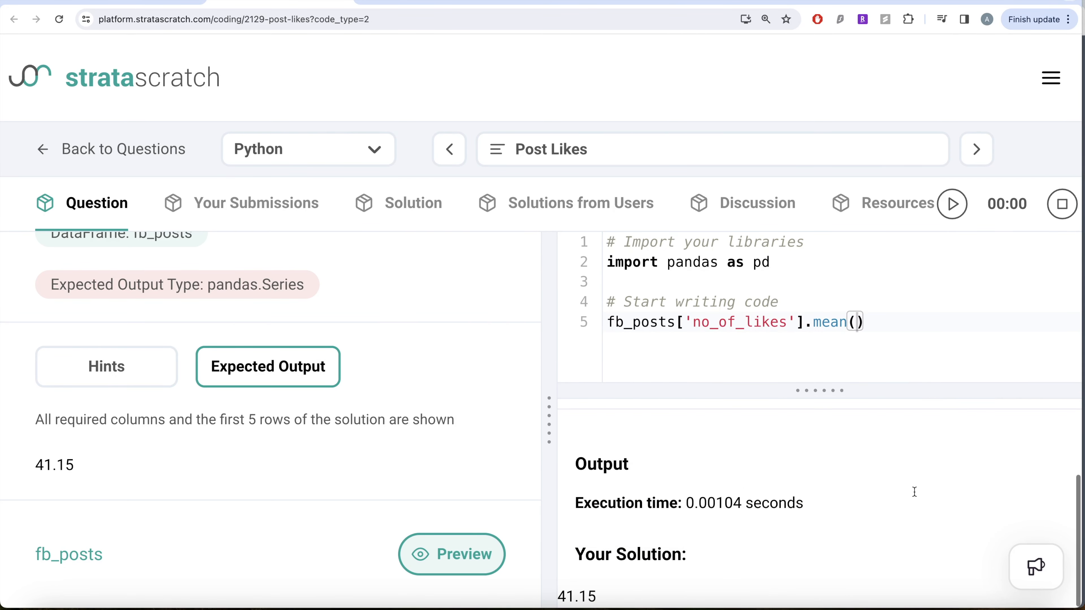
{"action": "mouse_move", "coordinate": [823, 482]}
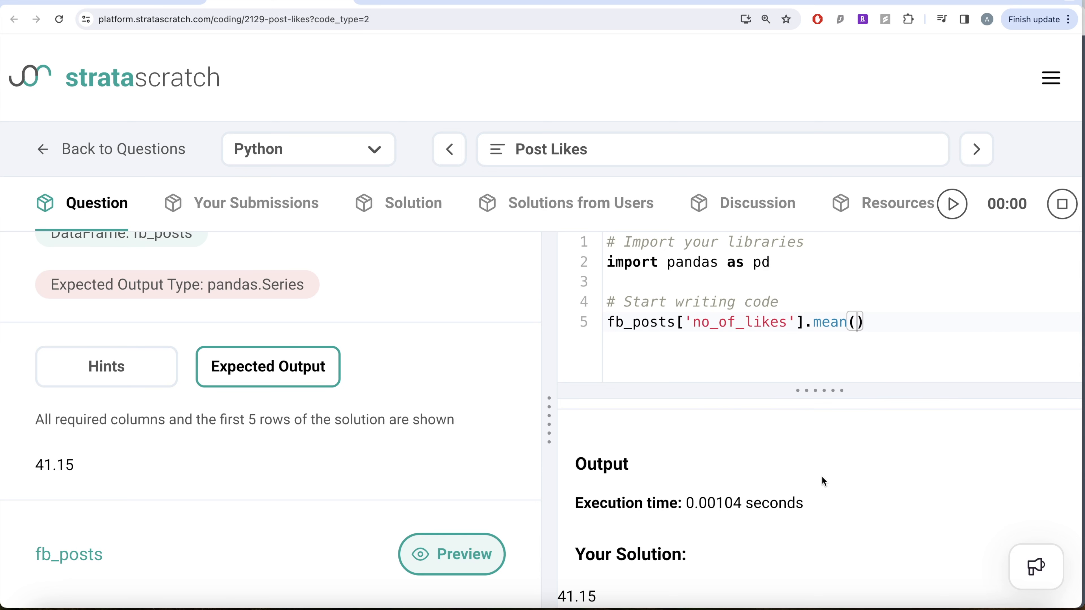
{"action": "scroll", "scroll_direction": "down", "scroll_amount": 3}
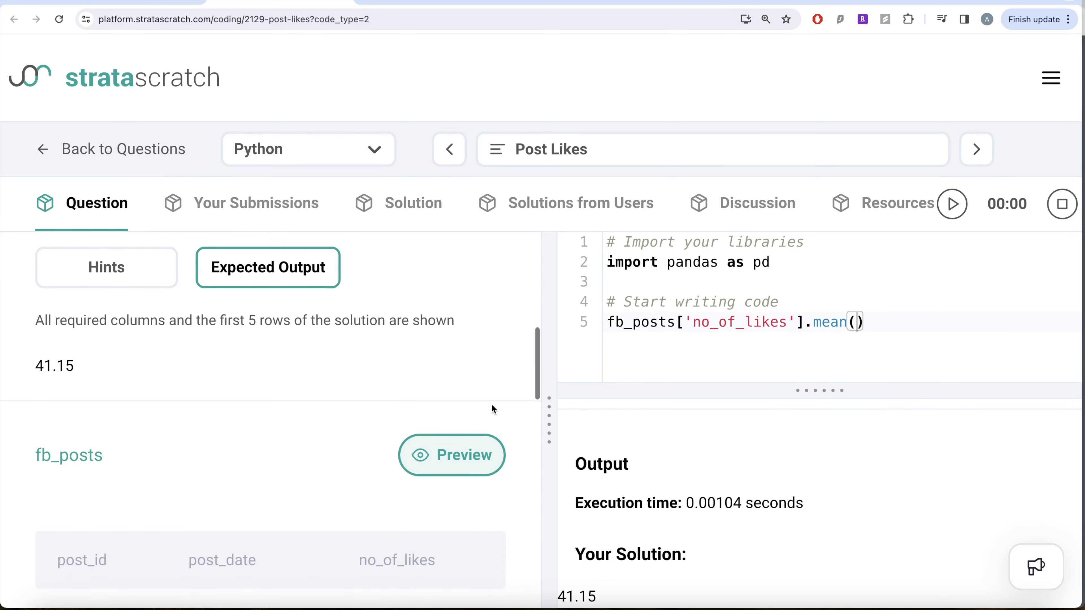
{"action": "scroll", "scroll_direction": "down", "scroll_amount": 3}
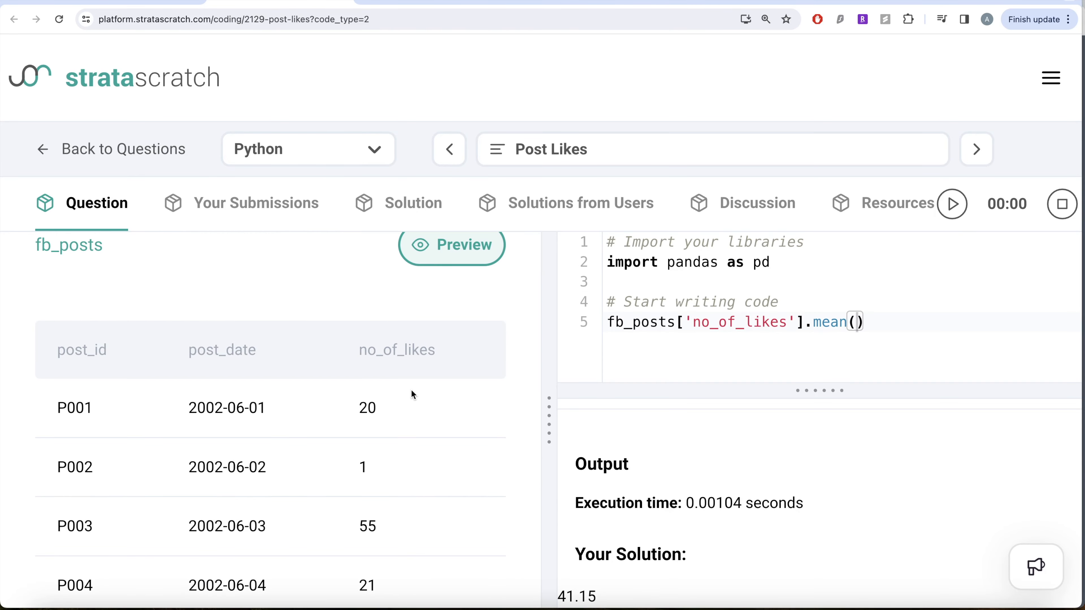